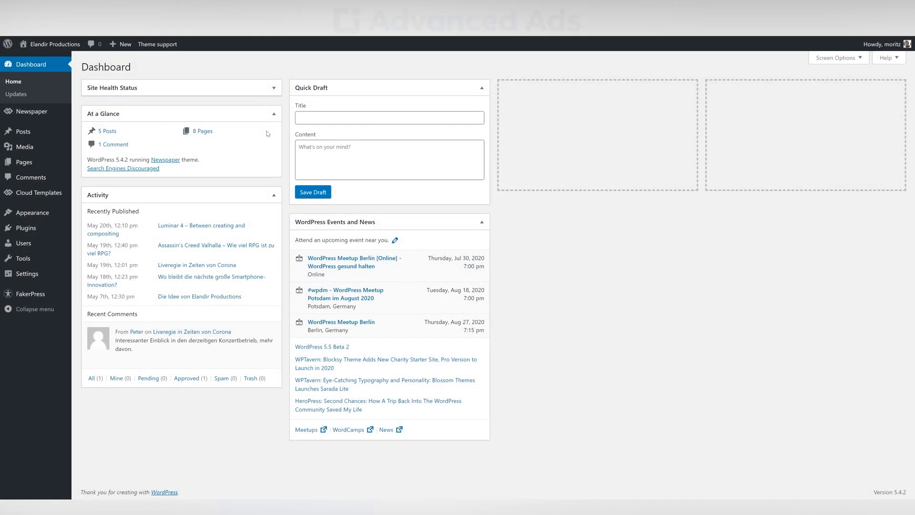
mouse_move(24, 227)
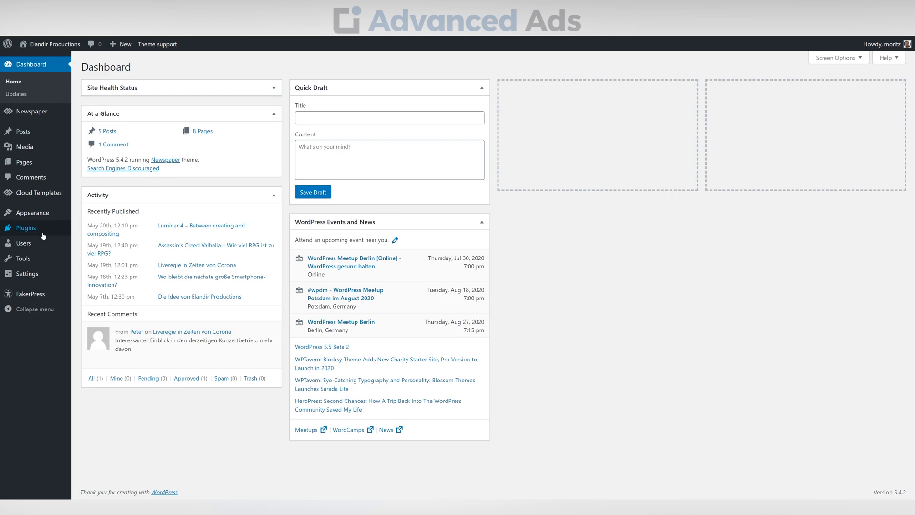
Step: Find 'Advanced Ads by Thomas Maier' in the plugin directory, then install and activate it
click(24, 228)
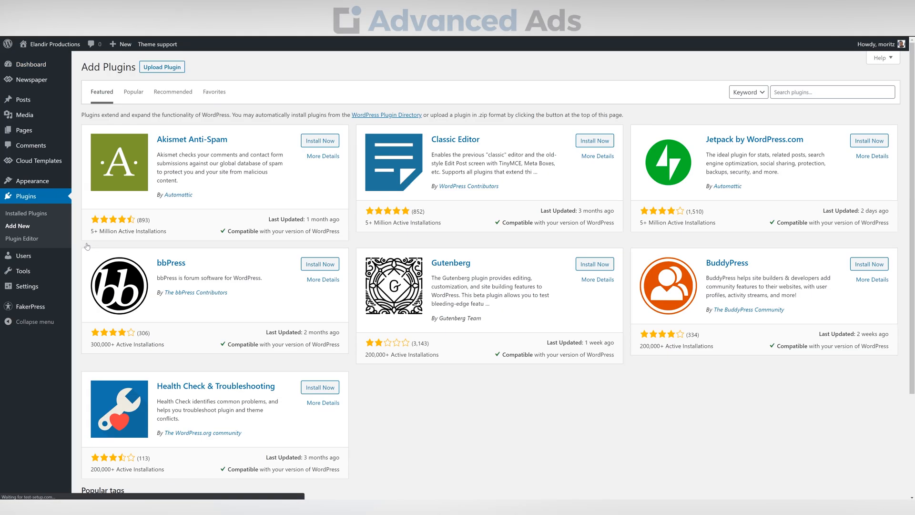
text(Advanced)
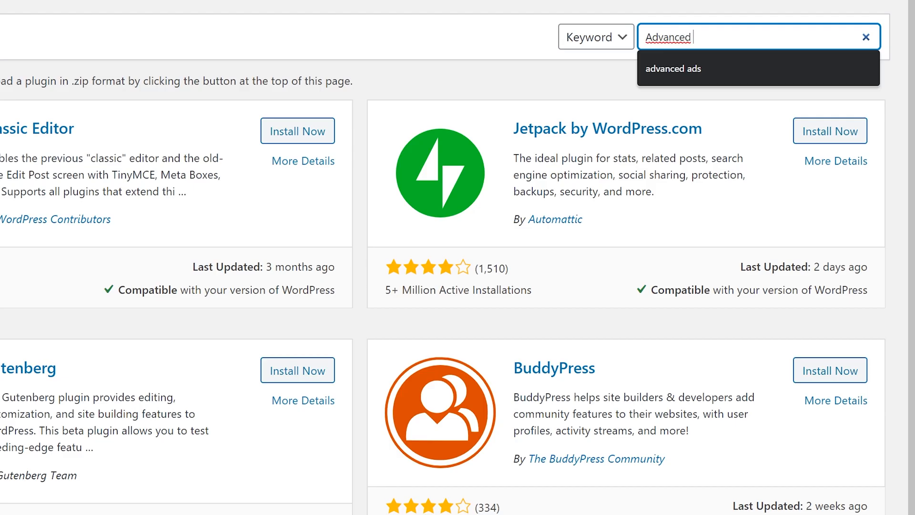
text(Ads by Thomas)
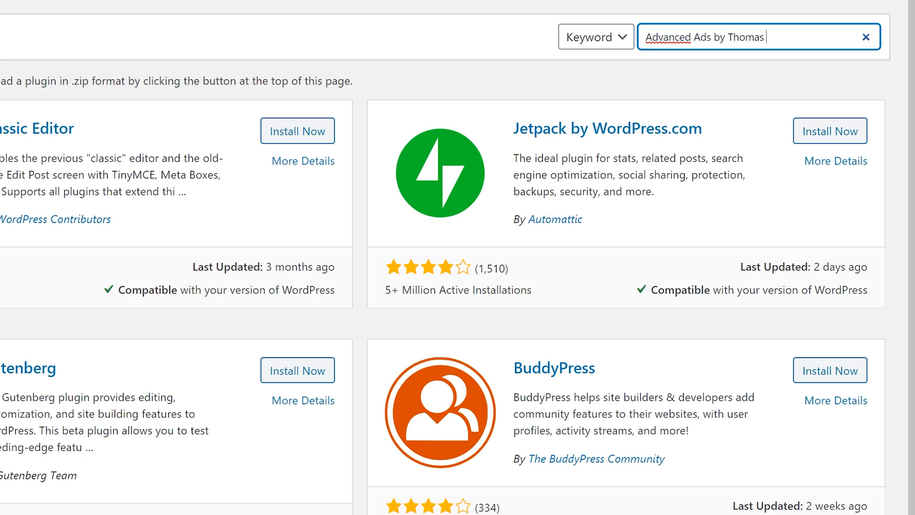
key(Return)
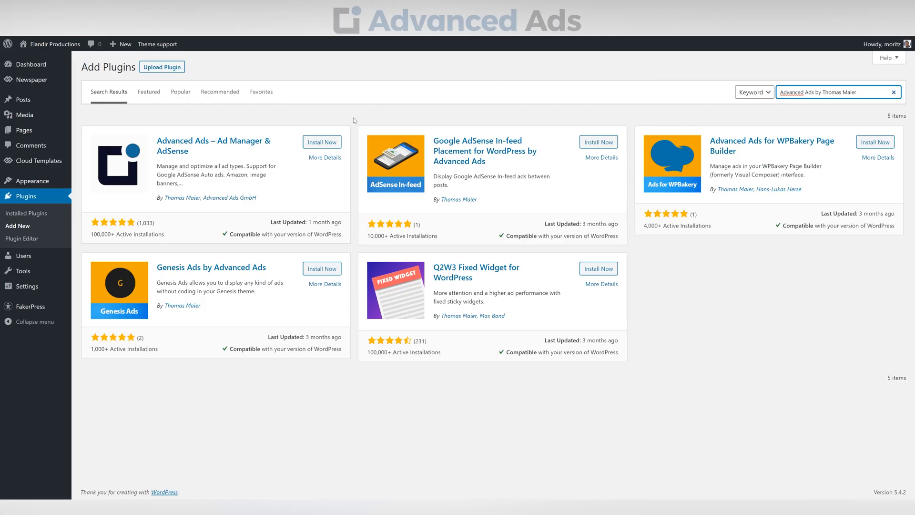
click(322, 141)
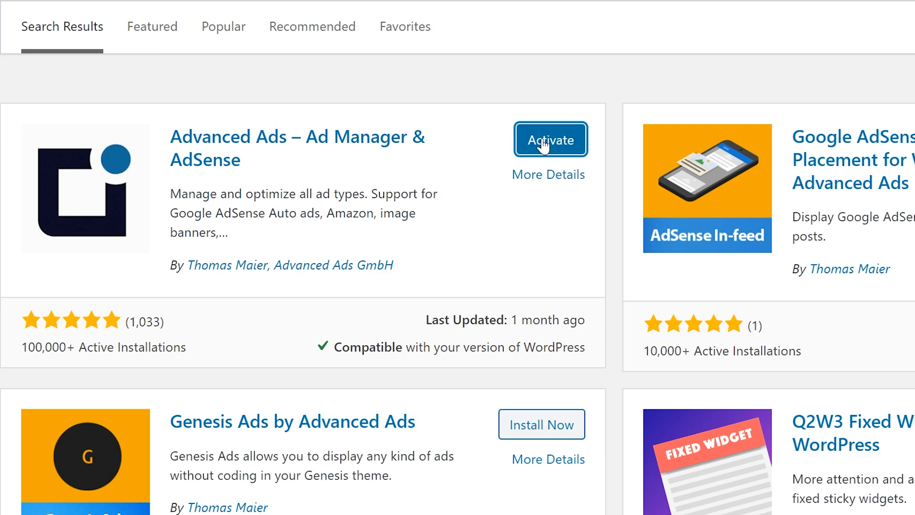
click(549, 140)
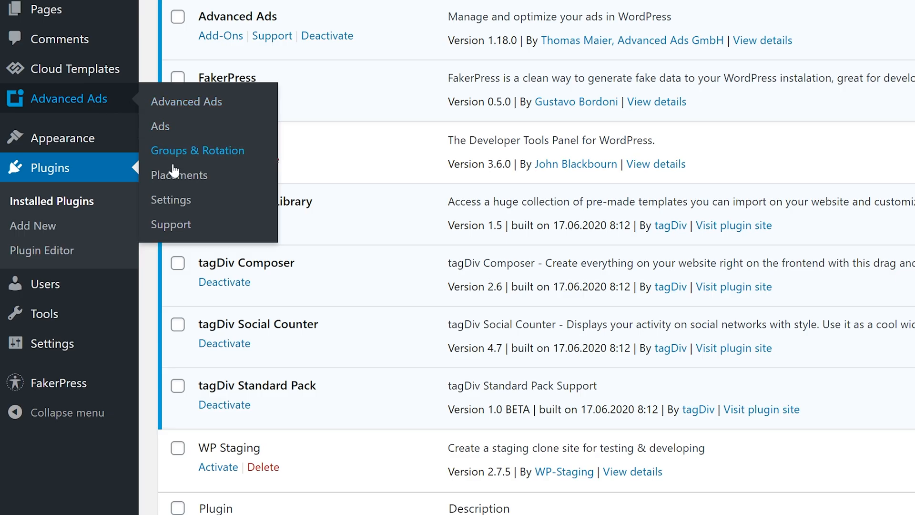
Step: Open the Advanced Ads settings to reach the AdSense options
click(171, 200)
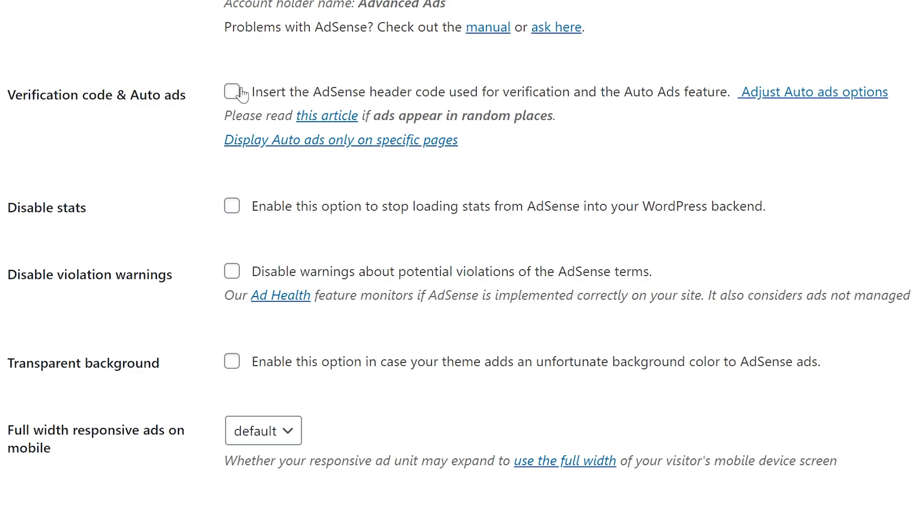
Step: Enable 'Verification code & Auto ads', save the settings, and select the publisher ID
click(232, 92)
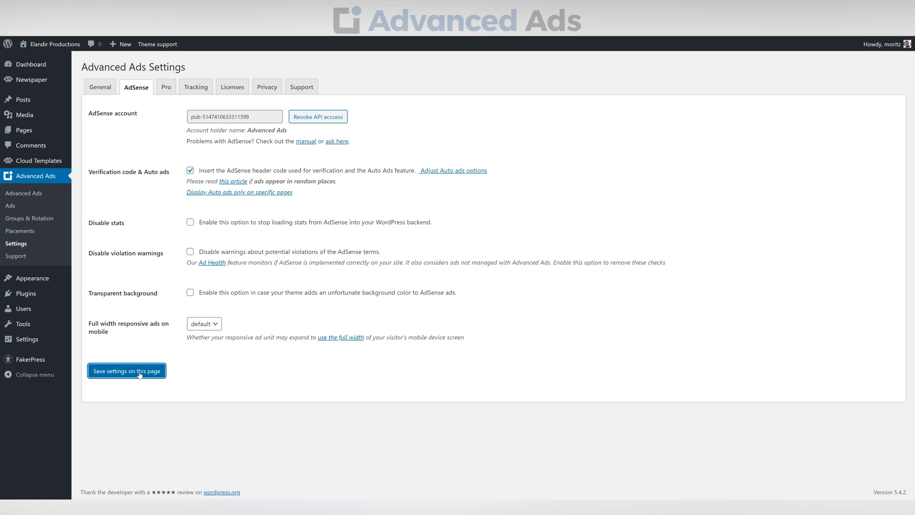
click(126, 371)
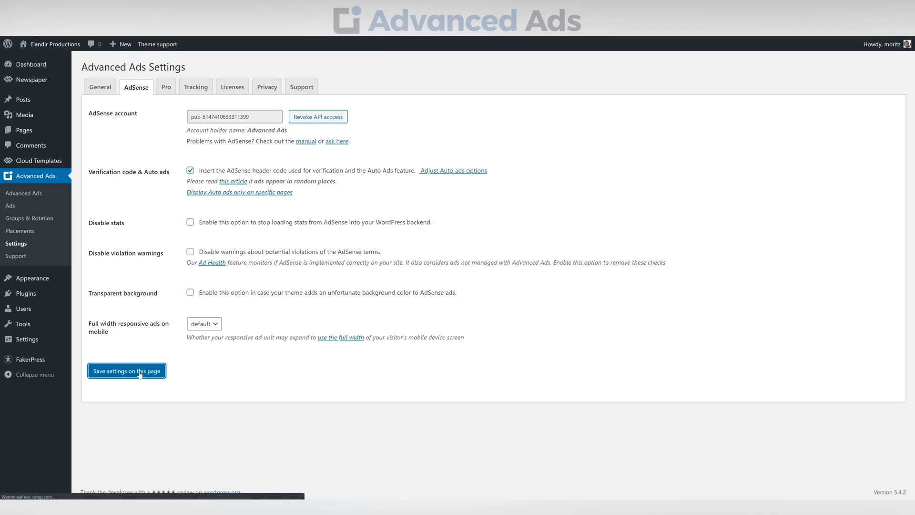
click(126, 371)
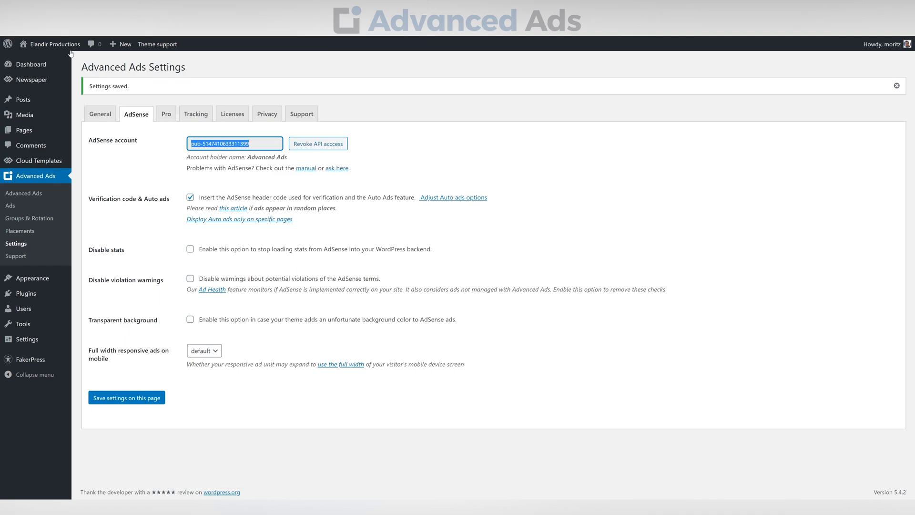
click(54, 44)
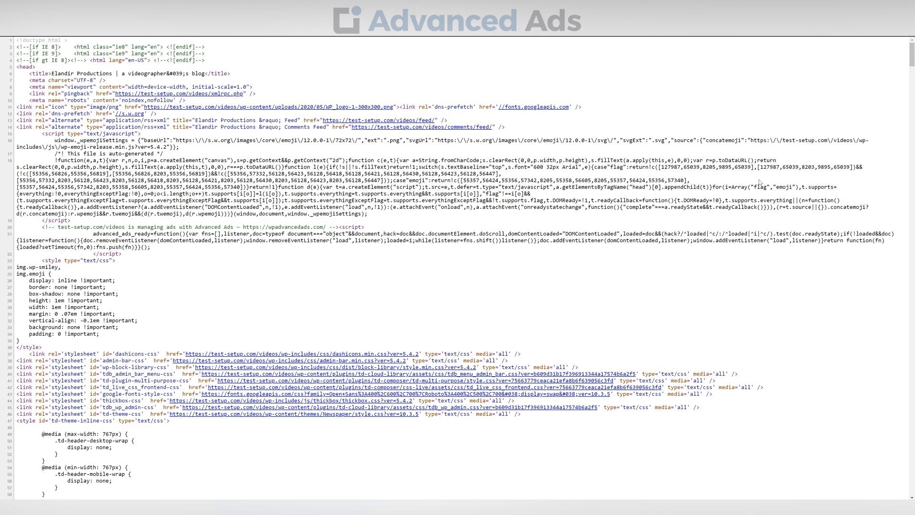
Step: Scroll the page source down to the adsbygoogle script containing the publisher ID
scroll(down, 3)
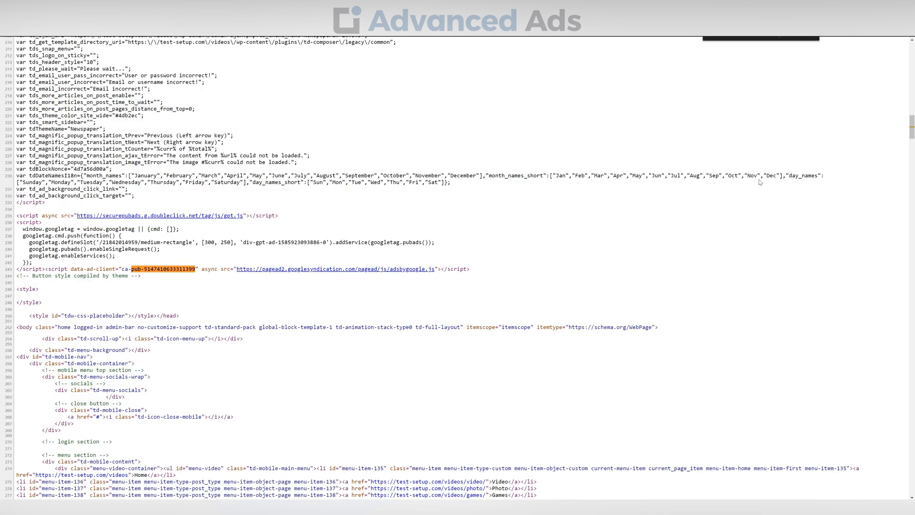